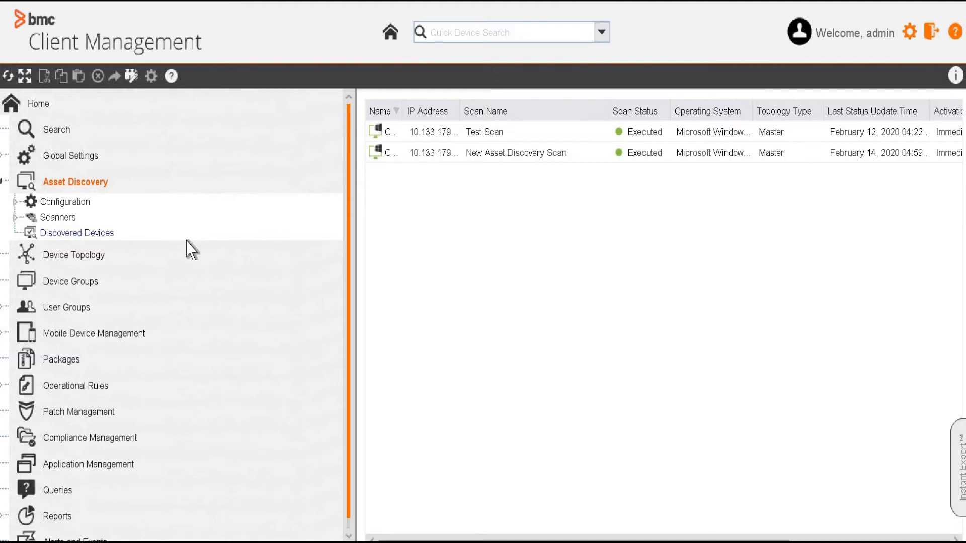
Launch the Scan Creation Wizard from the Asset Discovery context menu
{"action": "left_click", "coordinate": [504, 32]}
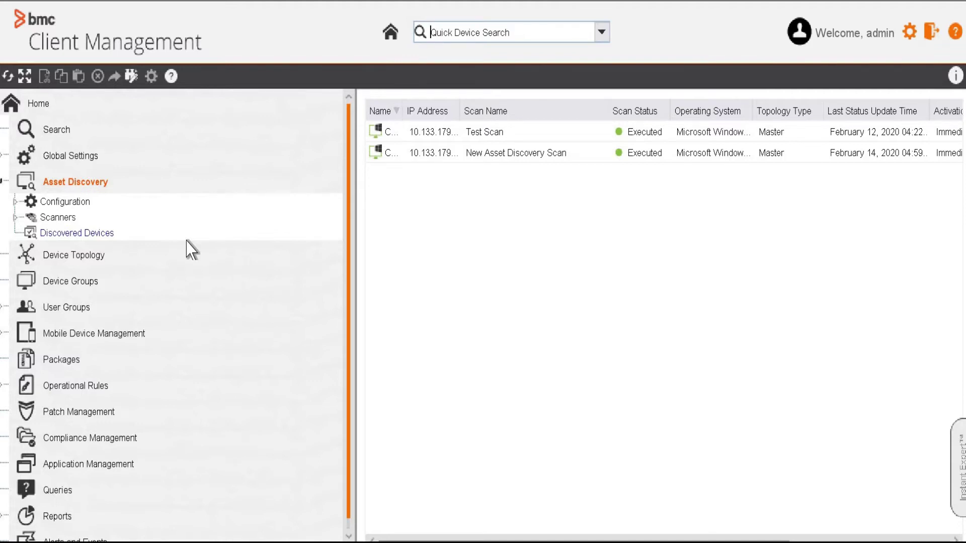
{"action": "mouse_move", "coordinate": [72, 193]}
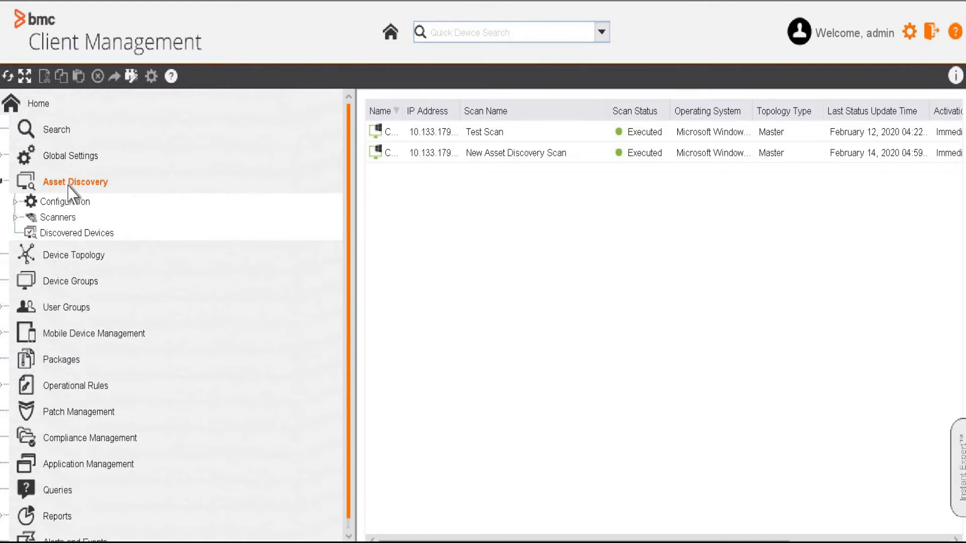
{"action": "right_click", "coordinate": [75, 182]}
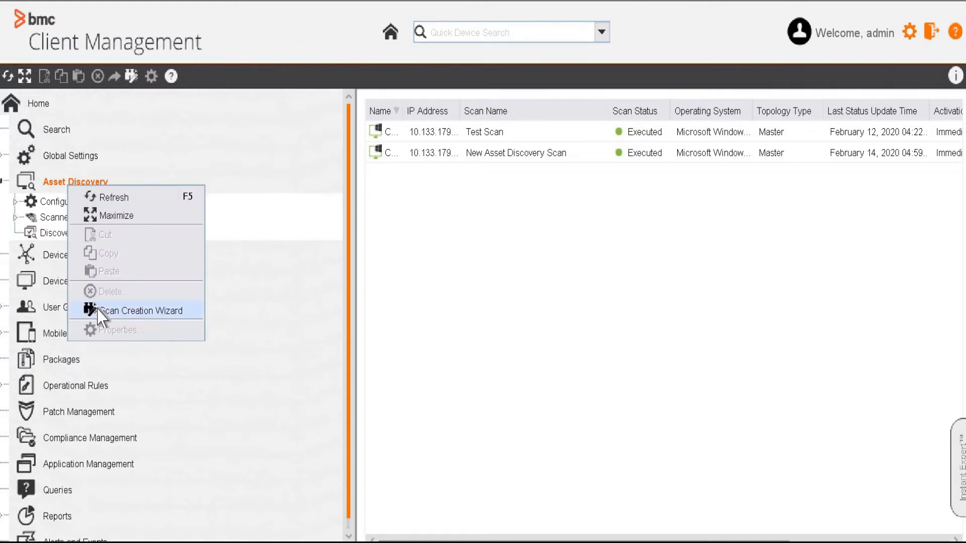
{"action": "left_click", "coordinate": [142, 310]}
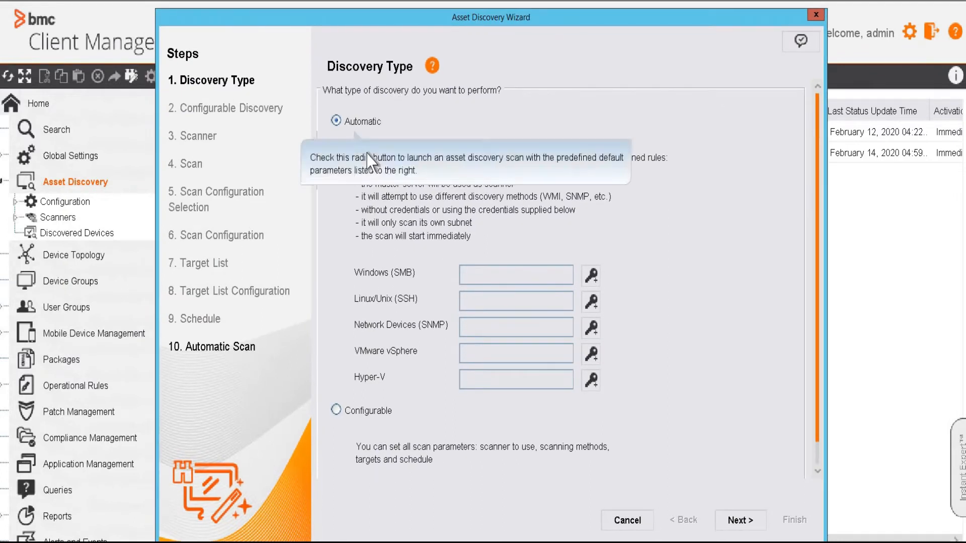
{"action": "mouse_move", "coordinate": [356, 152]}
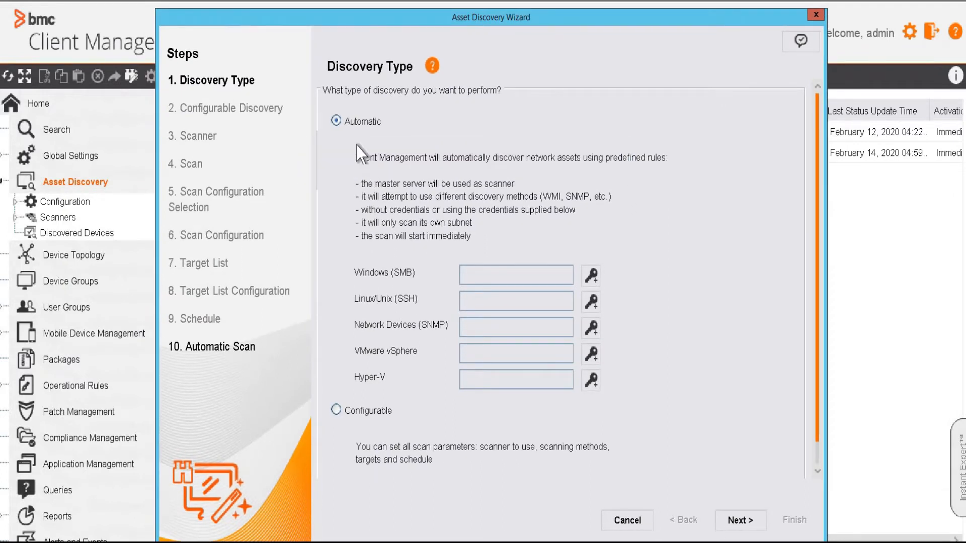
{"action": "mouse_move", "coordinate": [360, 144]}
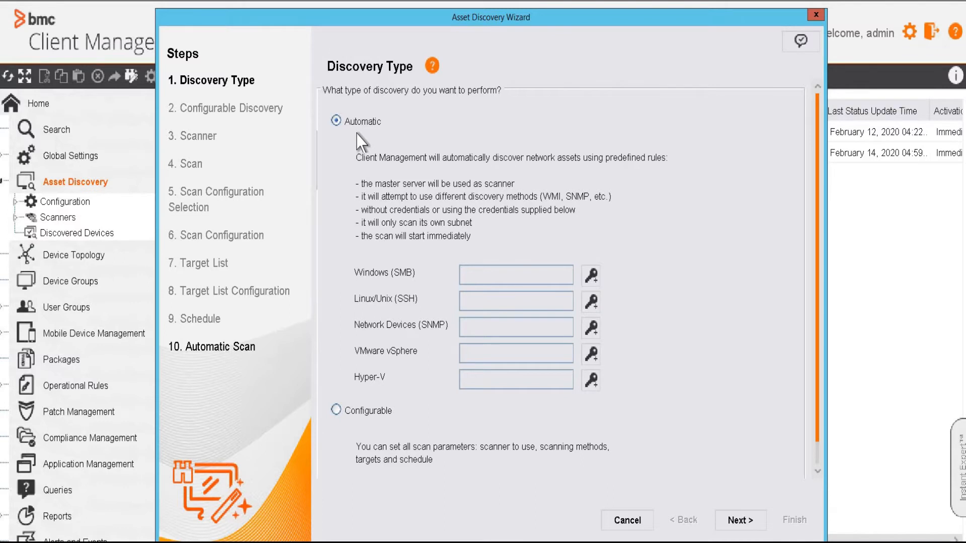
{"action": "mouse_move", "coordinate": [372, 200]}
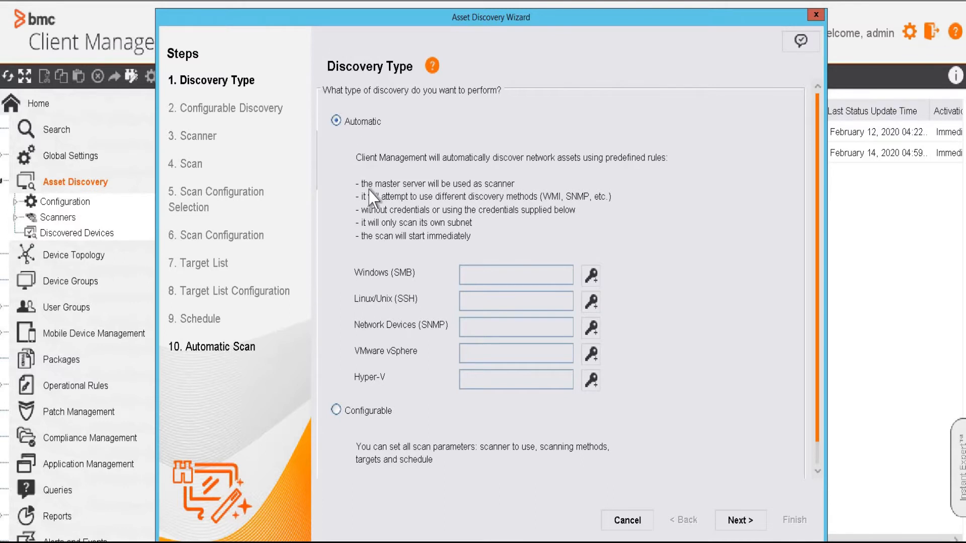
{"action": "mouse_move", "coordinate": [363, 200]}
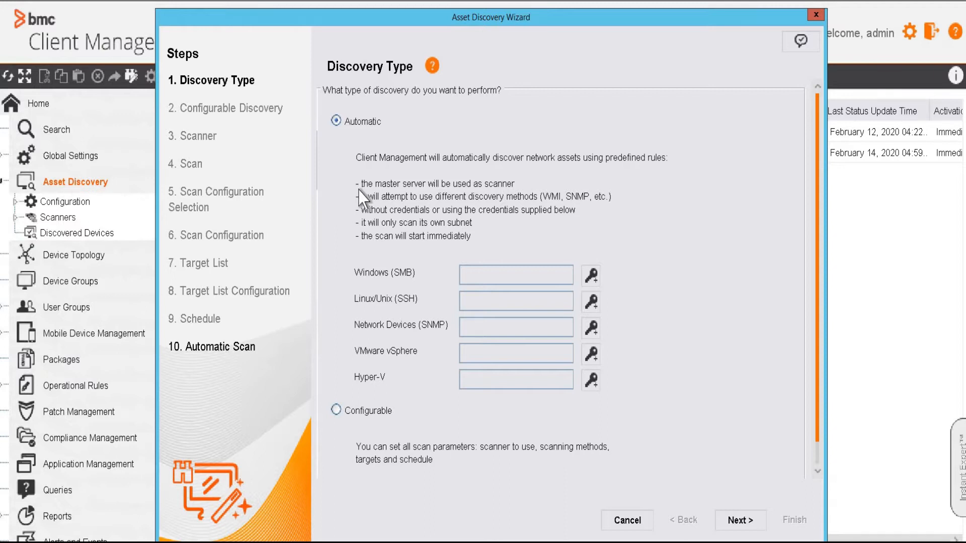
{"action": "mouse_move", "coordinate": [343, 417]}
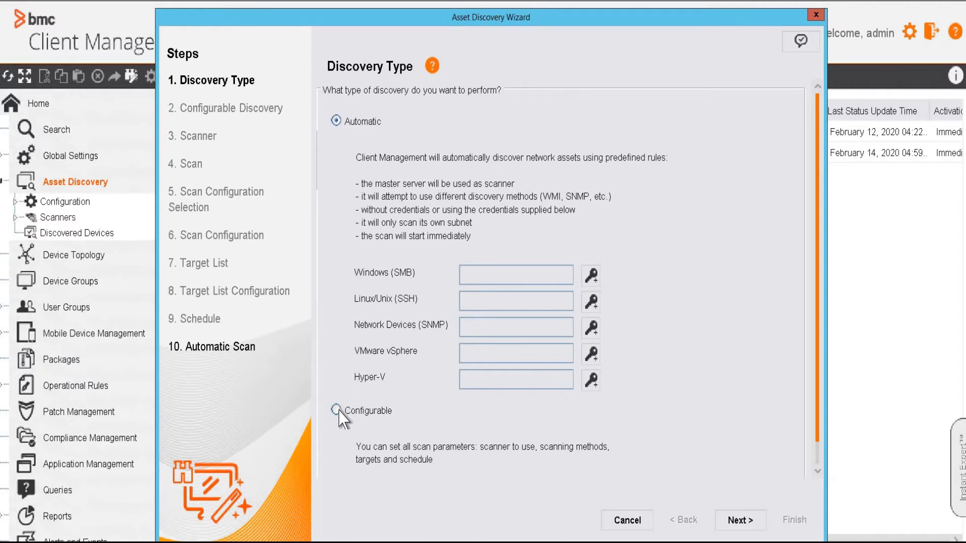
{"action": "mouse_move", "coordinate": [334, 411]}
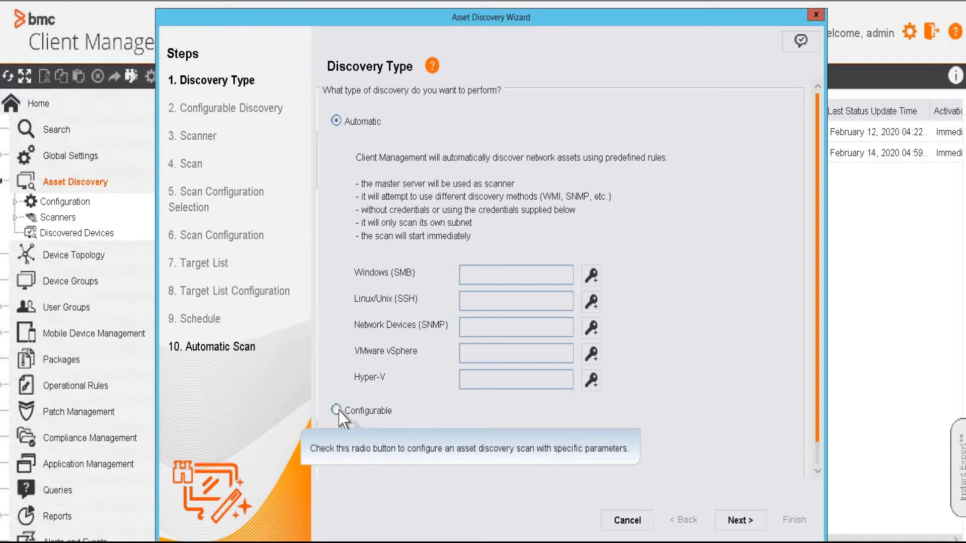
{"action": "mouse_move", "coordinate": [314, 348]}
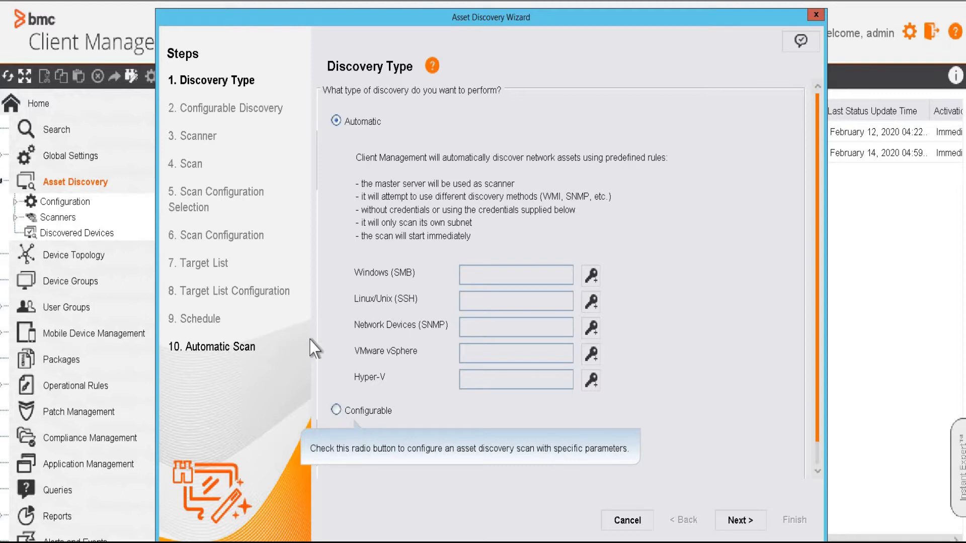
{"action": "mouse_move", "coordinate": [651, 404]}
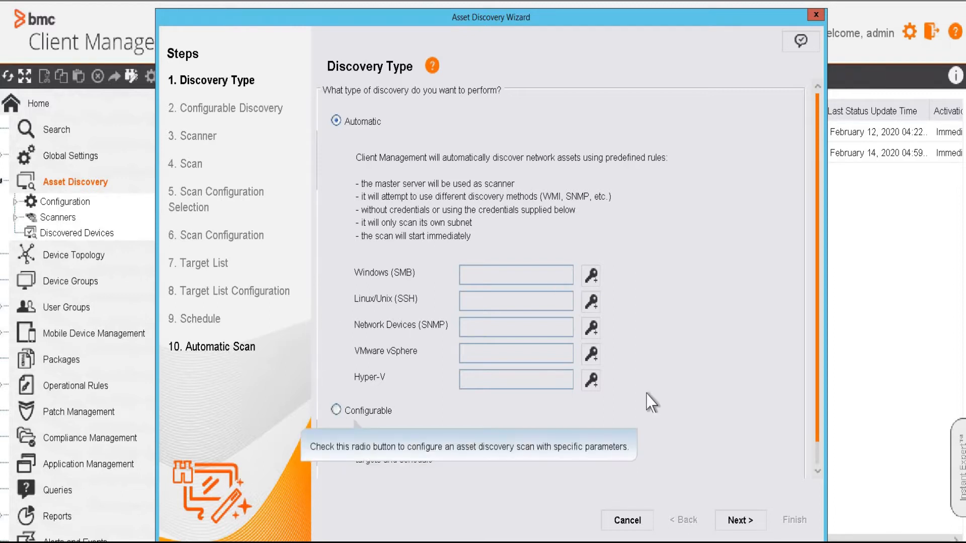
Advance the wizard to the Configurable Discovery page
{"action": "left_click", "coordinate": [739, 521]}
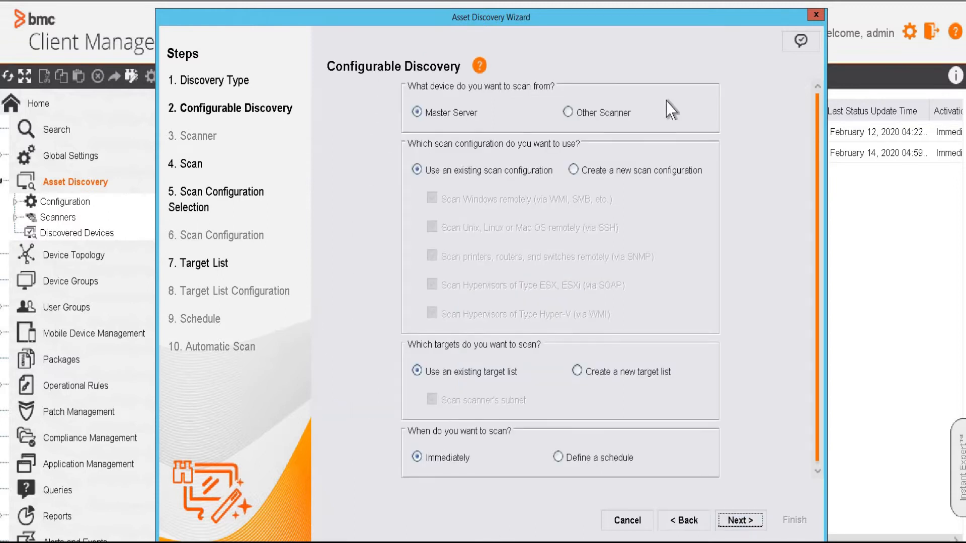
{"action": "mouse_move", "coordinate": [533, 133]}
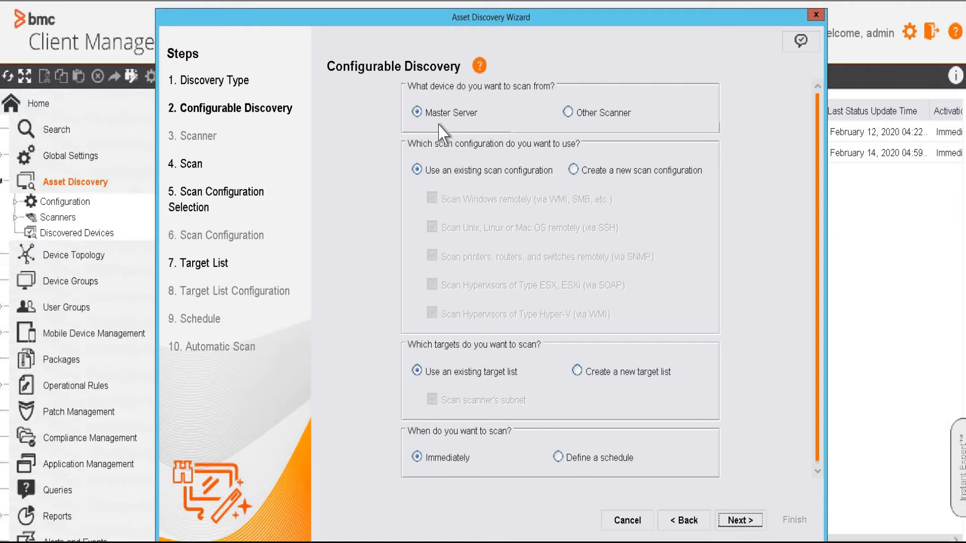
{"action": "mouse_move", "coordinate": [417, 112]}
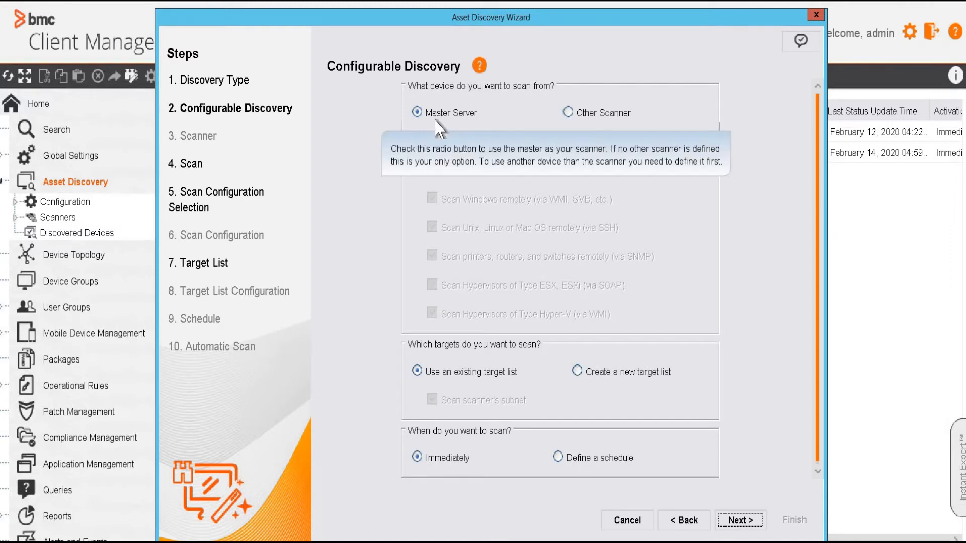
{"action": "mouse_move", "coordinate": [588, 104]}
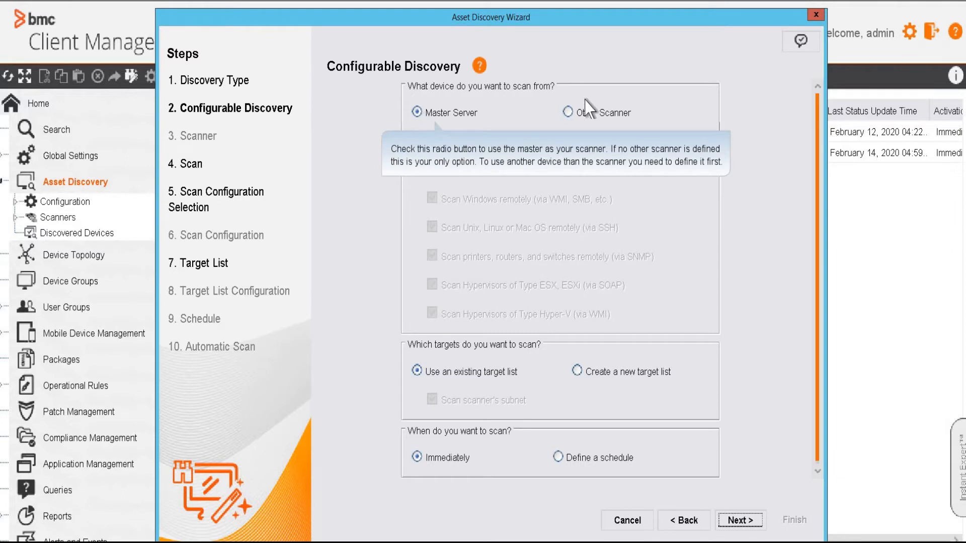
{"action": "mouse_move", "coordinate": [568, 112]}
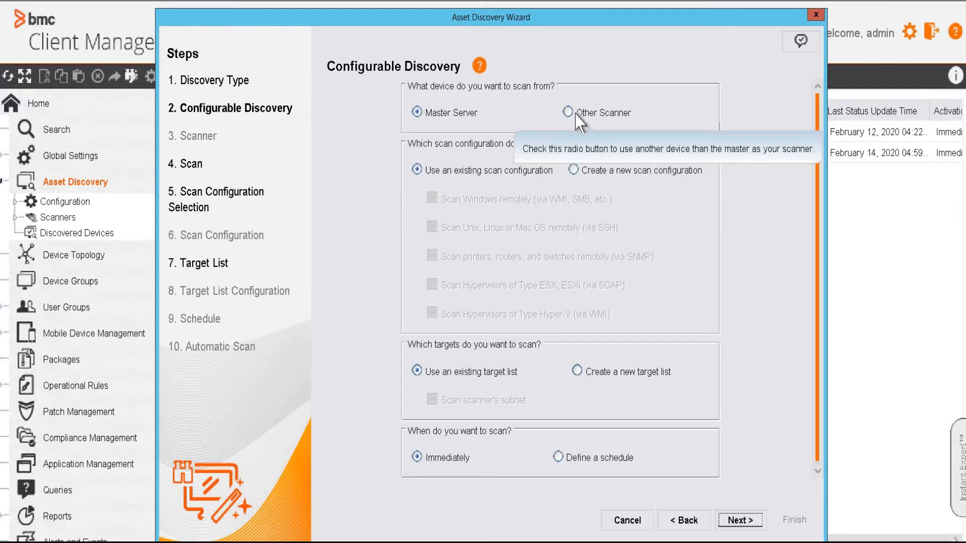
{"action": "mouse_move", "coordinate": [458, 135]}
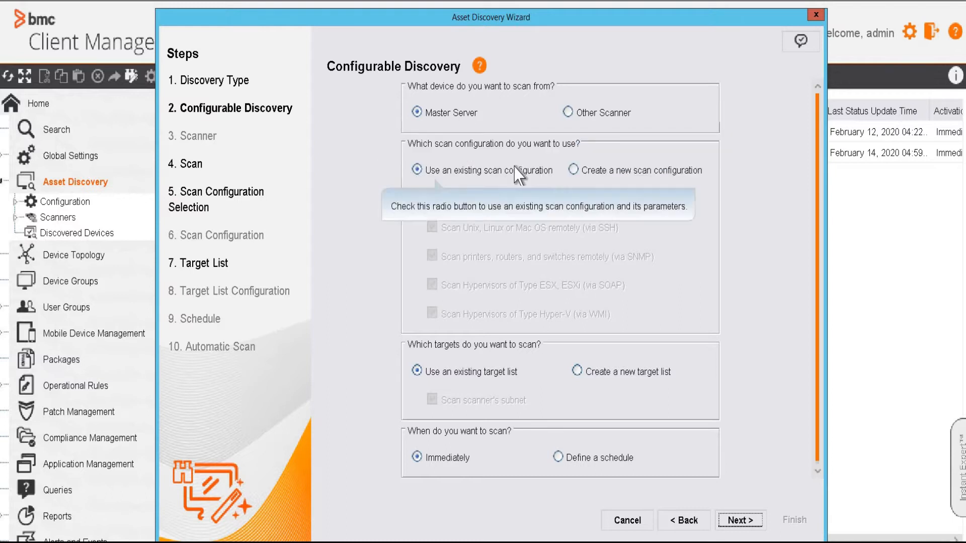
{"action": "mouse_move", "coordinate": [661, 238]}
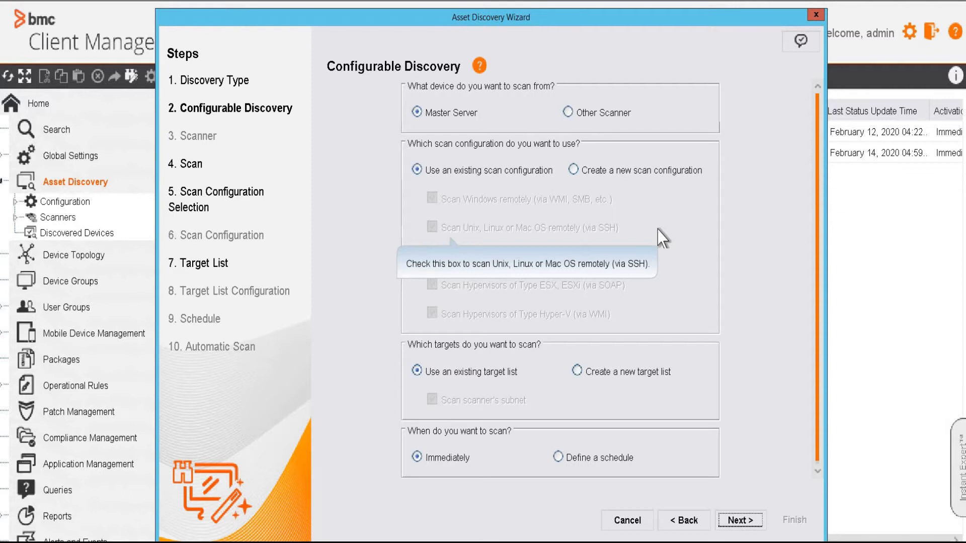
Choose a new scan configuration and keep only 'Scan Windows remotely' checked
{"action": "left_click", "coordinate": [576, 170]}
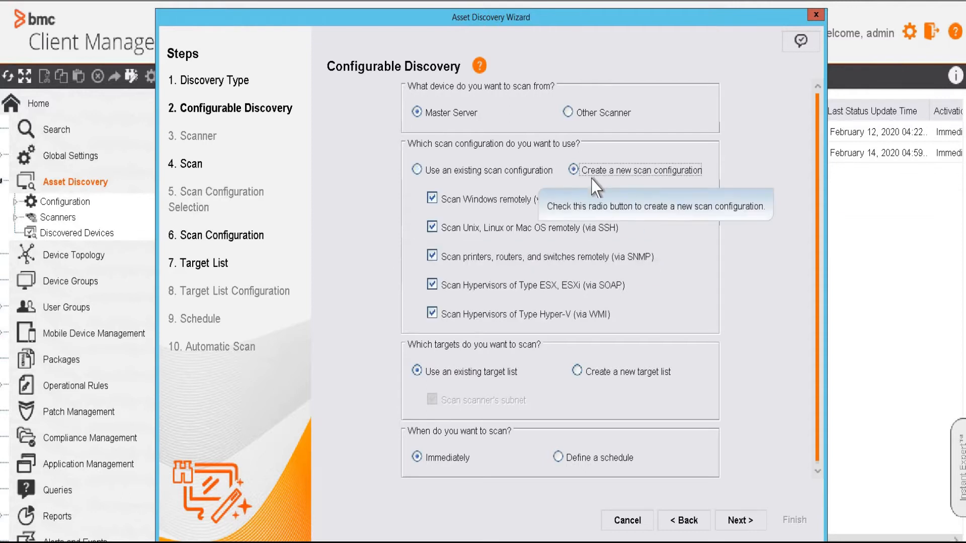
{"action": "mouse_move", "coordinate": [439, 234]}
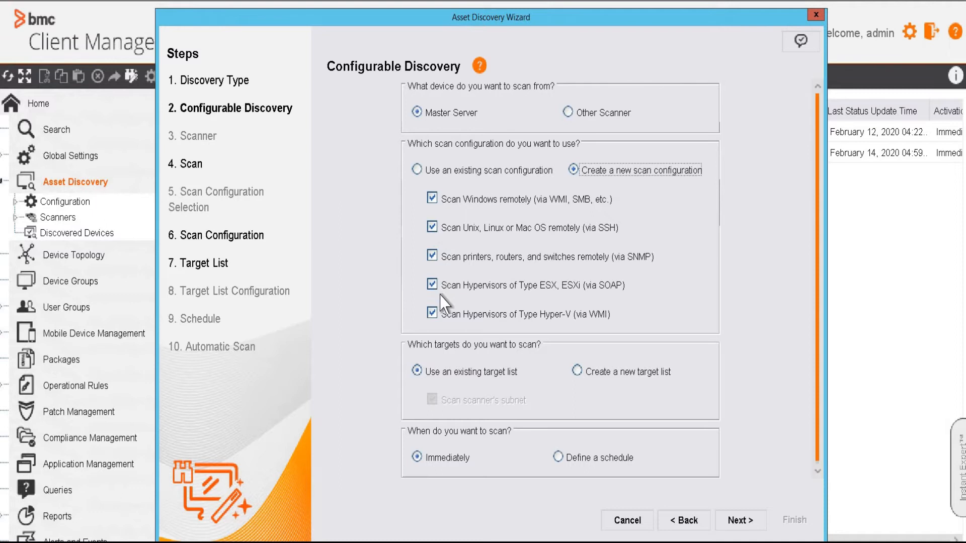
{"action": "mouse_move", "coordinate": [432, 314]}
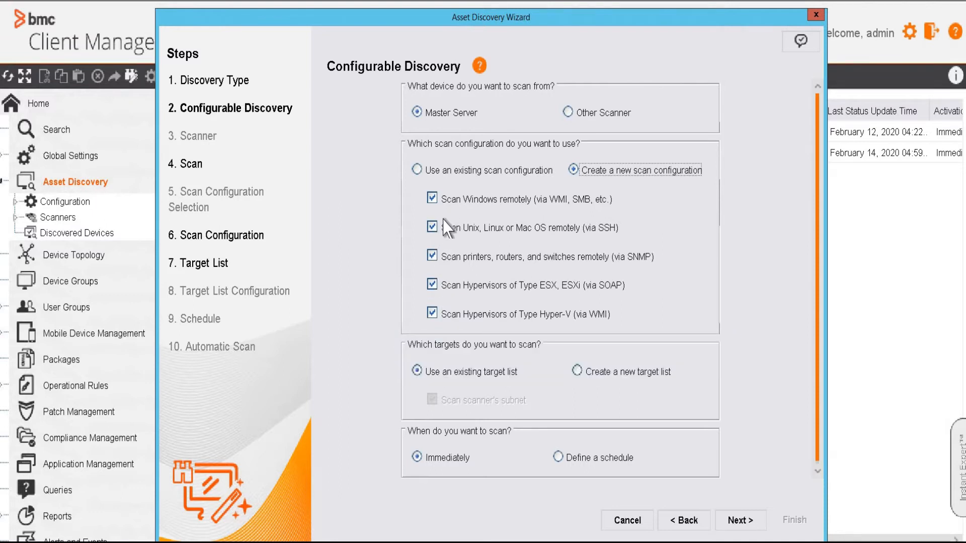
{"action": "left_click", "coordinate": [431, 227]}
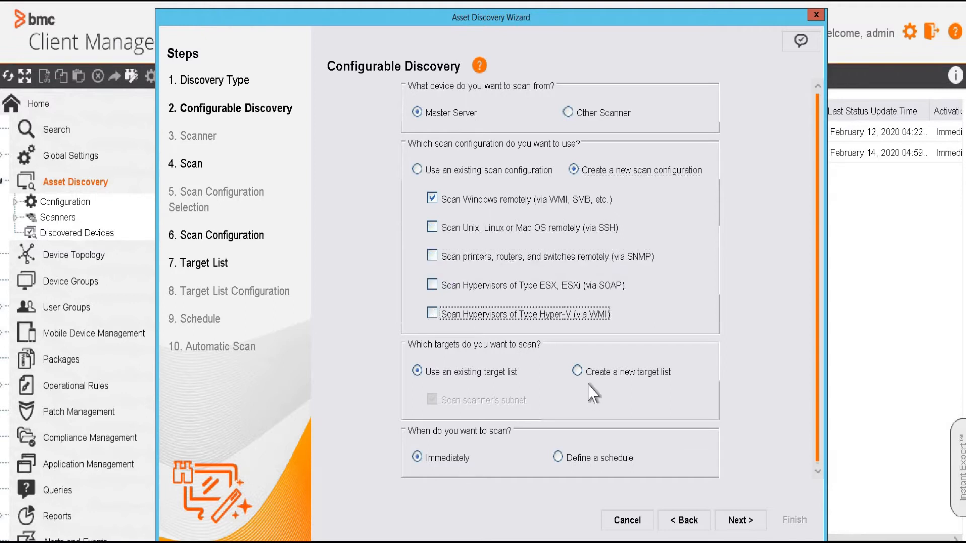
{"action": "mouse_move", "coordinate": [576, 371]}
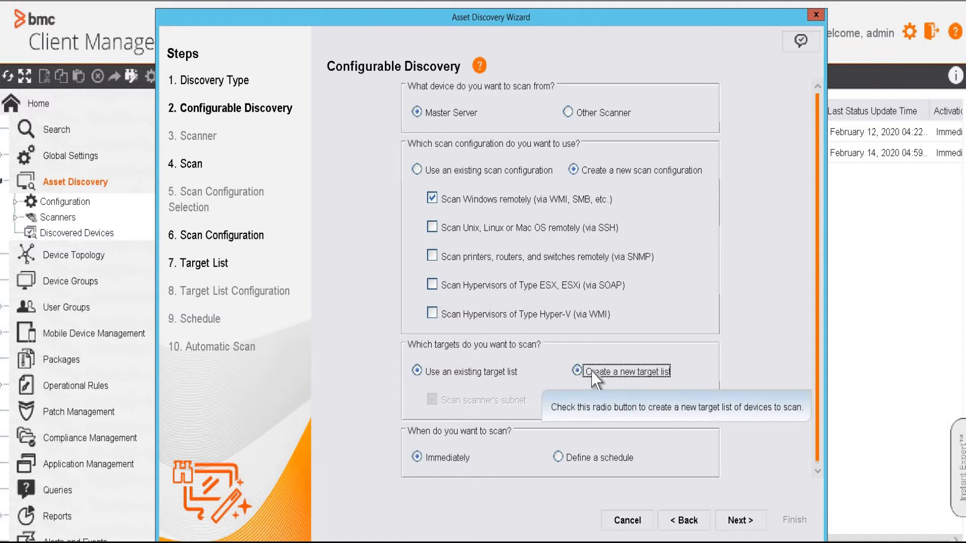
Use a new target list and name the immediate scan 'Test Asset Discover'
{"action": "left_click", "coordinate": [575, 371]}
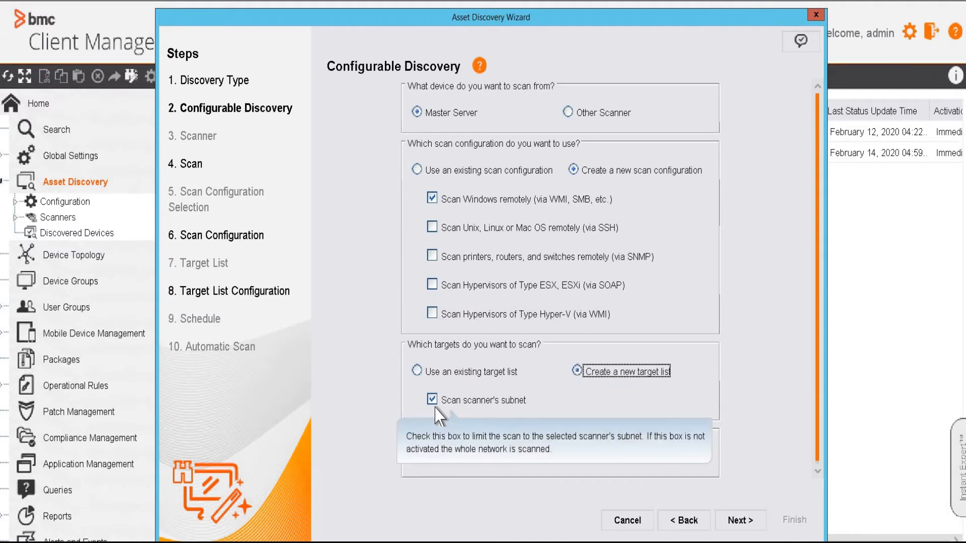
{"action": "mouse_move", "coordinate": [516, 417]}
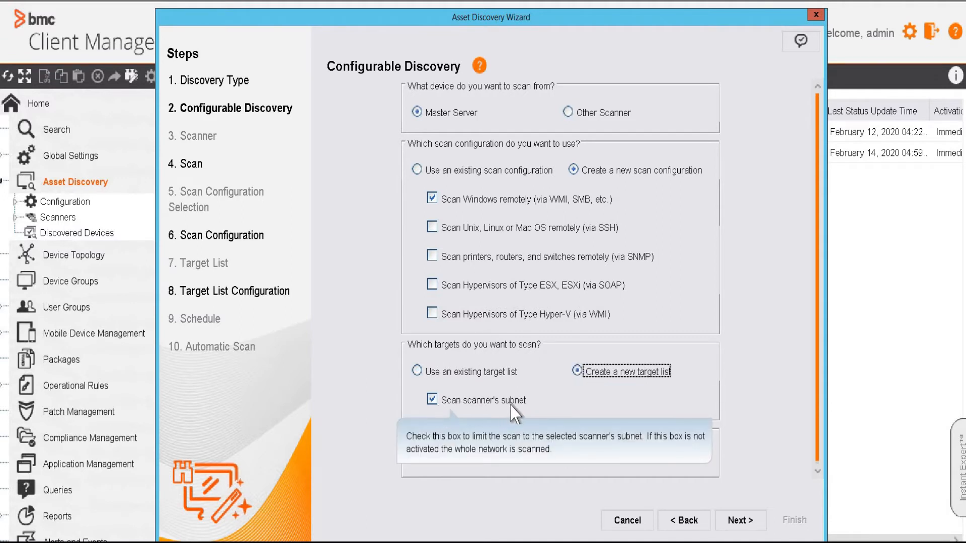
{"action": "mouse_move", "coordinate": [459, 416]}
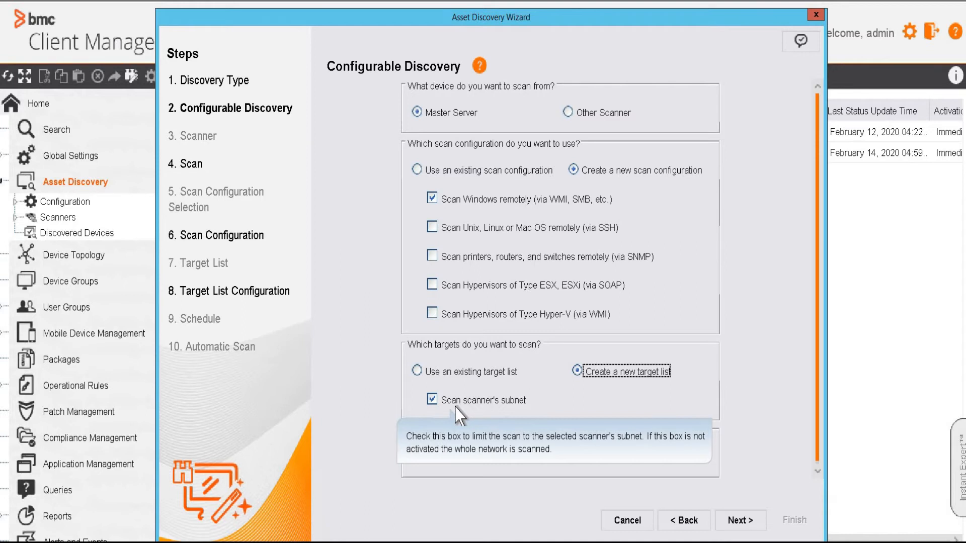
{"action": "mouse_move", "coordinate": [444, 413]}
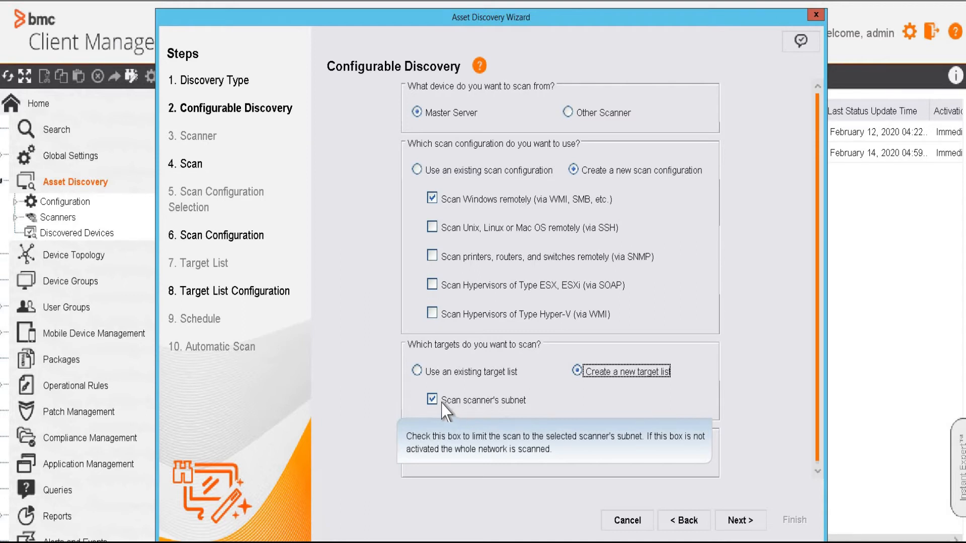
{"action": "left_click", "coordinate": [431, 398]}
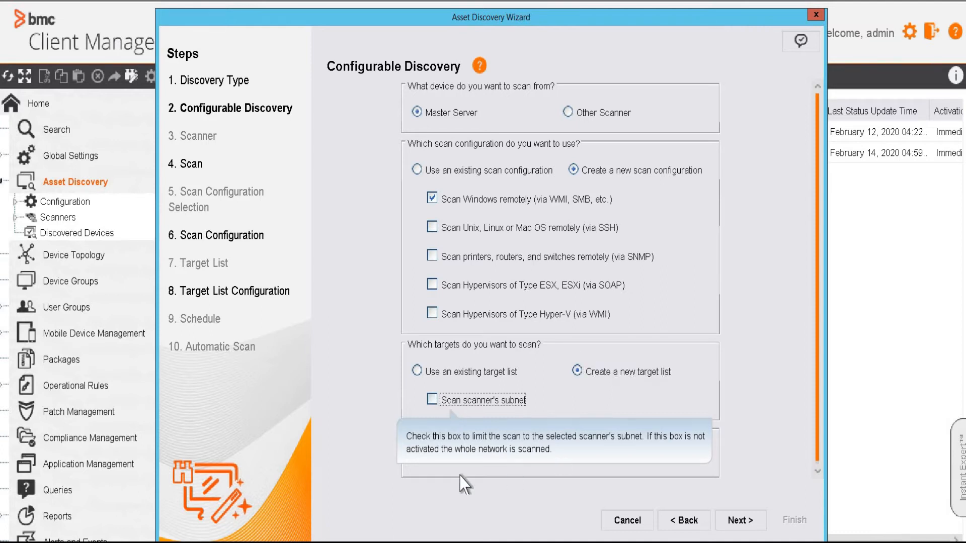
{"action": "mouse_move", "coordinate": [651, 443]}
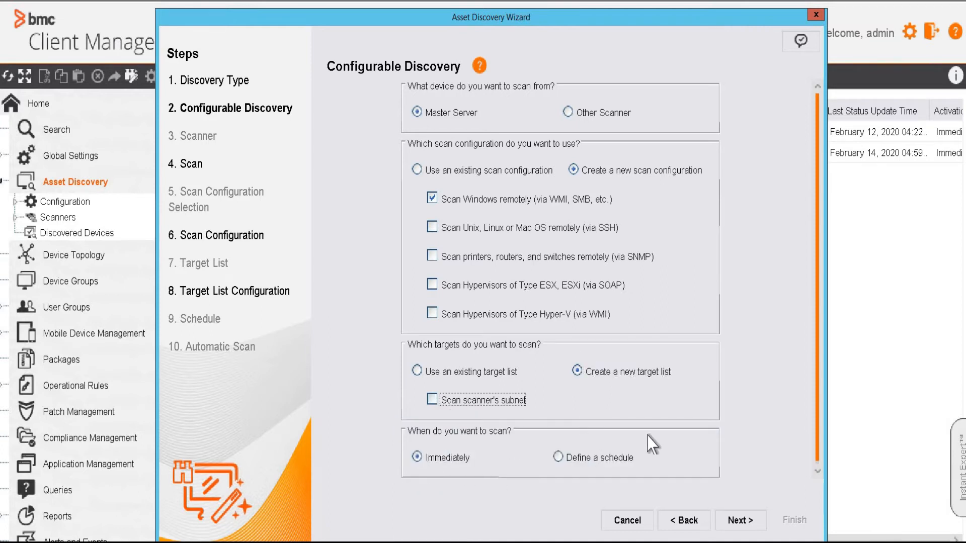
{"action": "mouse_move", "coordinate": [415, 491]}
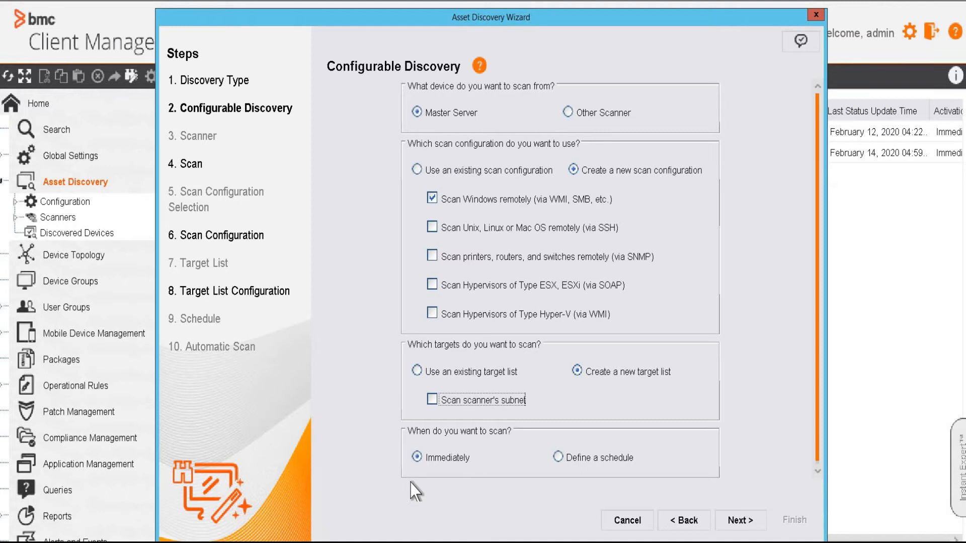
{"action": "mouse_move", "coordinate": [437, 459]}
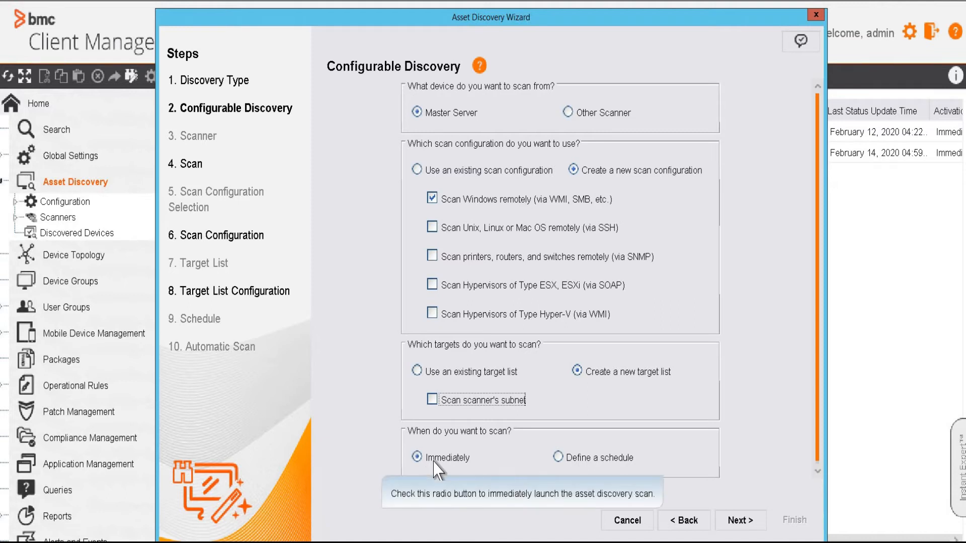
{"action": "left_click", "coordinate": [740, 520]}
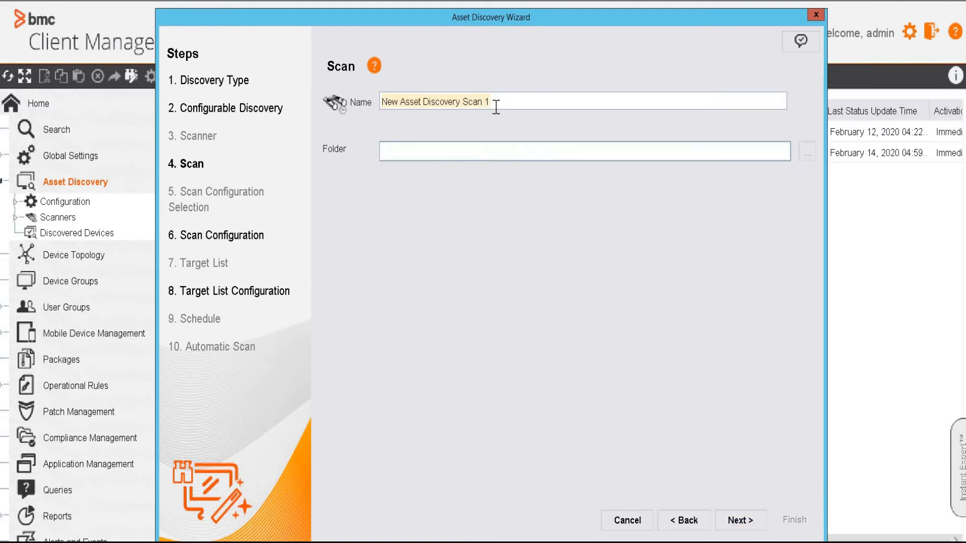
{"action": "type", "text": "Test Asset Discover"}
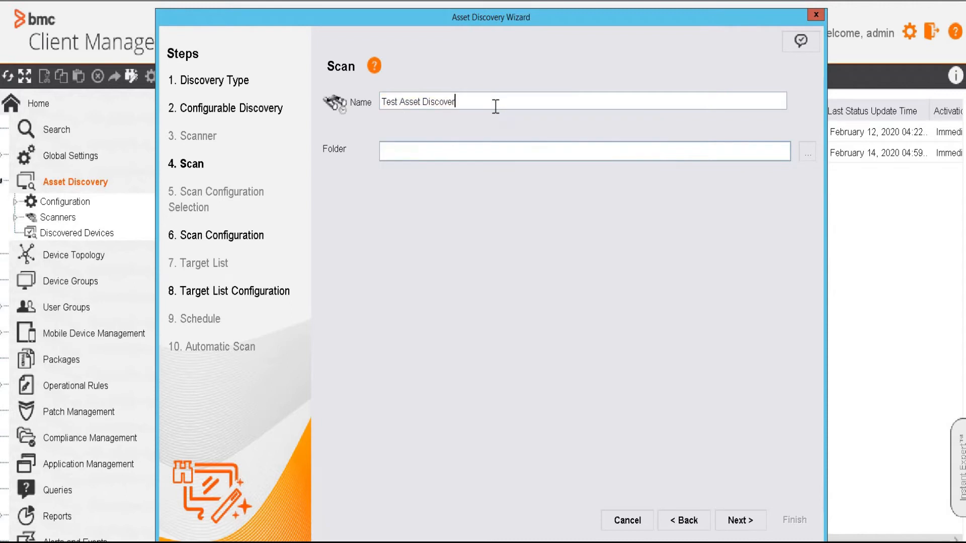
{"action": "left_click", "coordinate": [740, 520]}
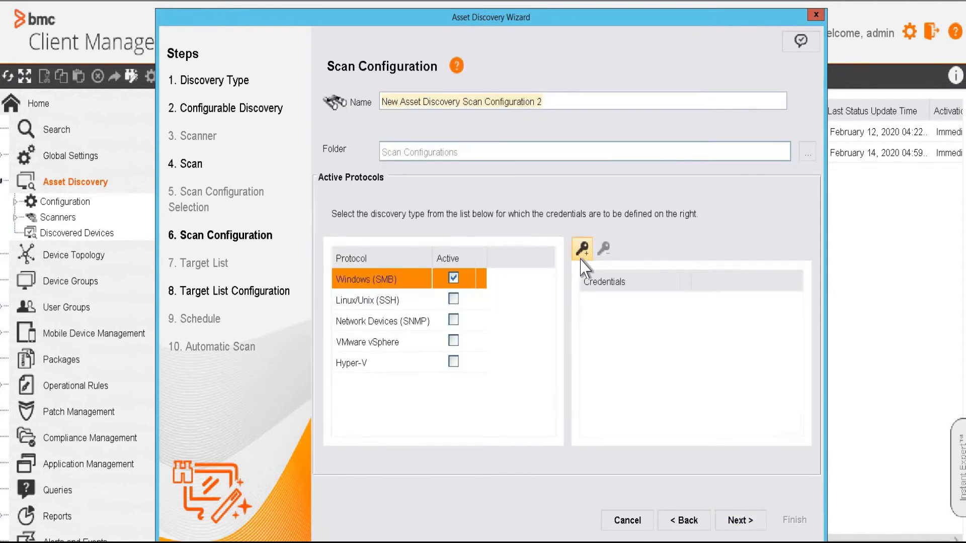
{"action": "mouse_move", "coordinate": [588, 268]}
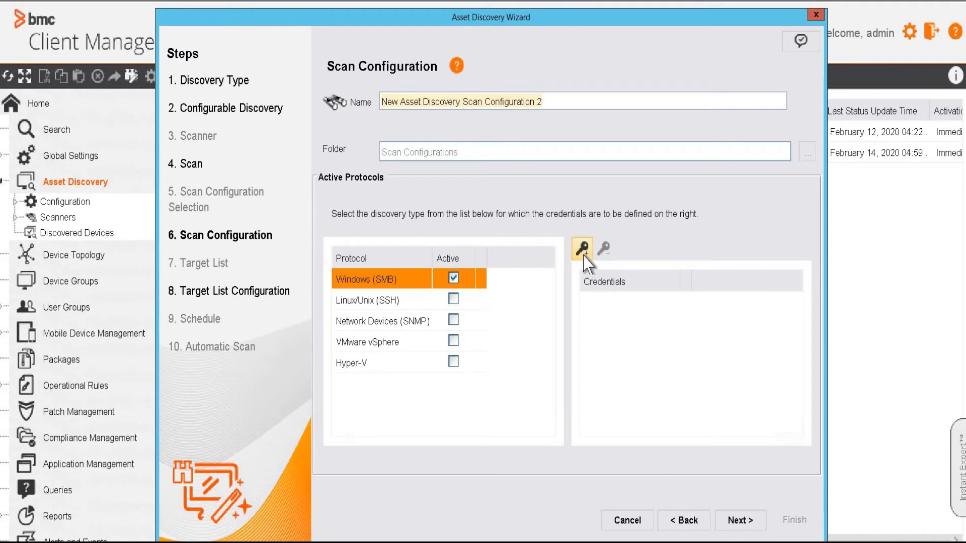
Add the Admin1 credential to Windows (SMB) and continue to target list setup
{"action": "left_click", "coordinate": [581, 250]}
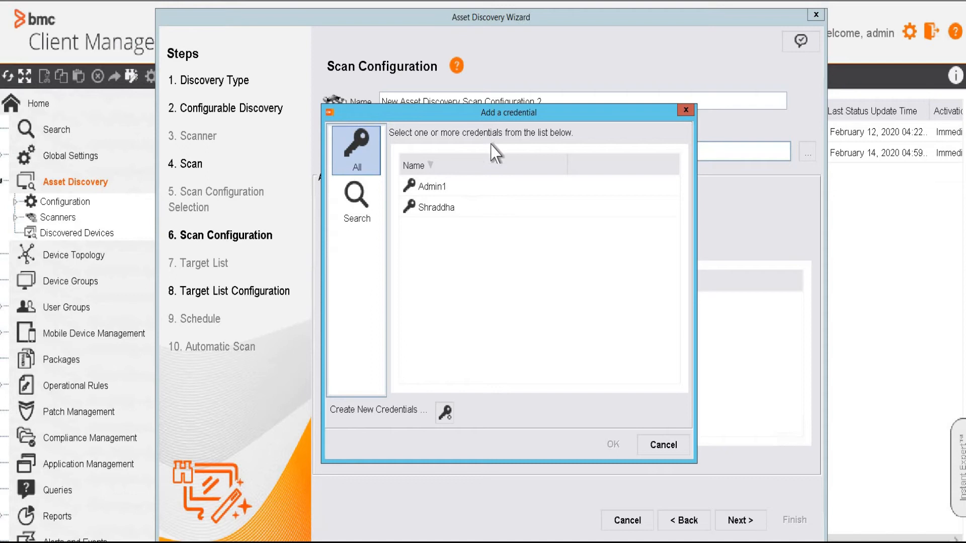
{"action": "left_click", "coordinate": [431, 186]}
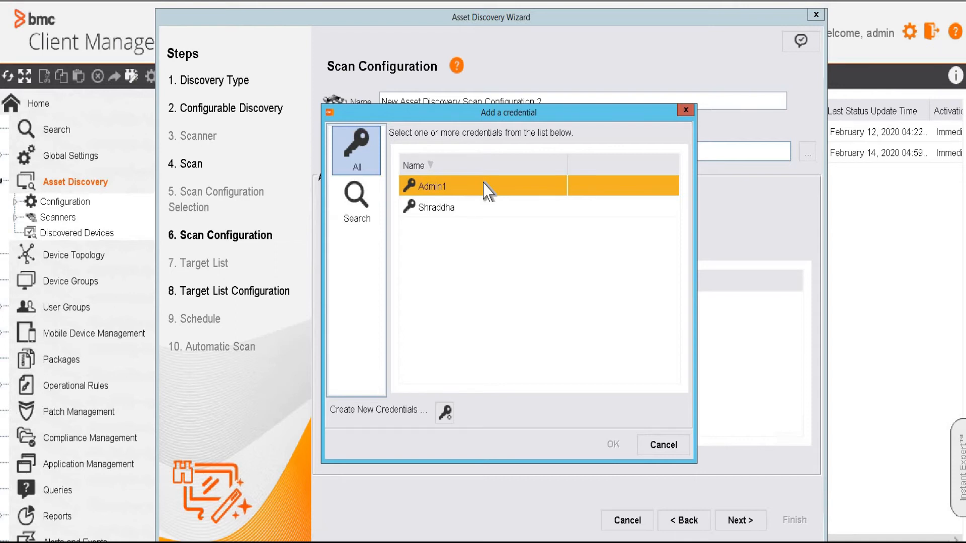
{"action": "mouse_move", "coordinate": [489, 208]}
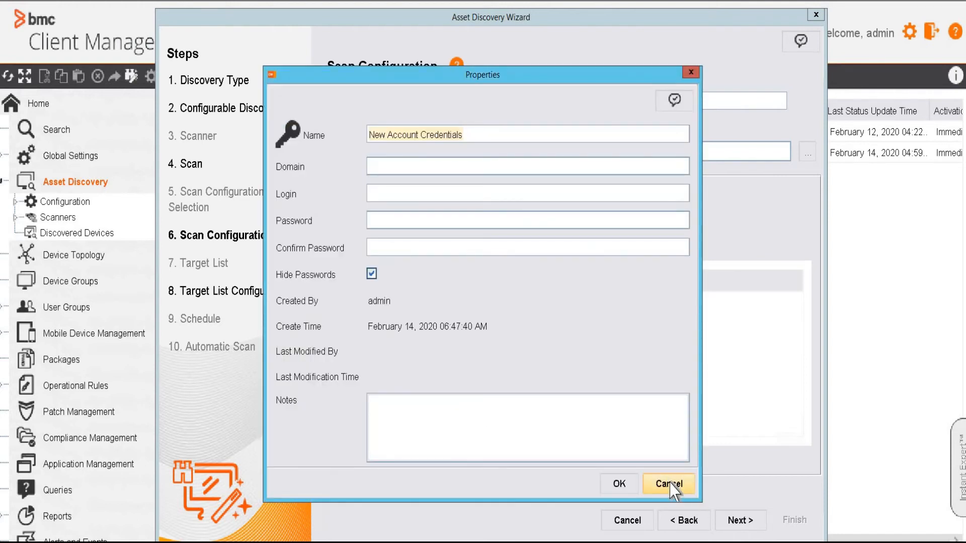
{"action": "left_click", "coordinate": [668, 484]}
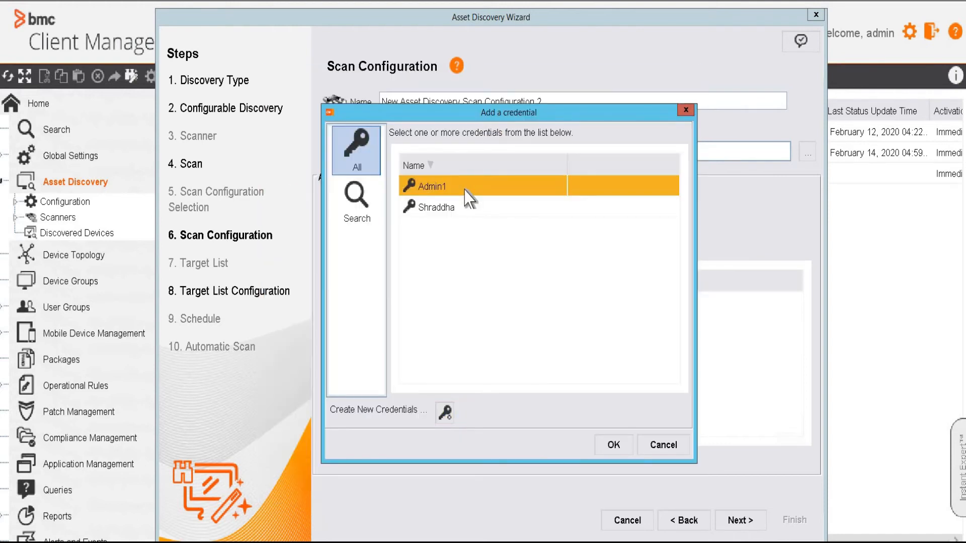
{"action": "left_click", "coordinate": [612, 445]}
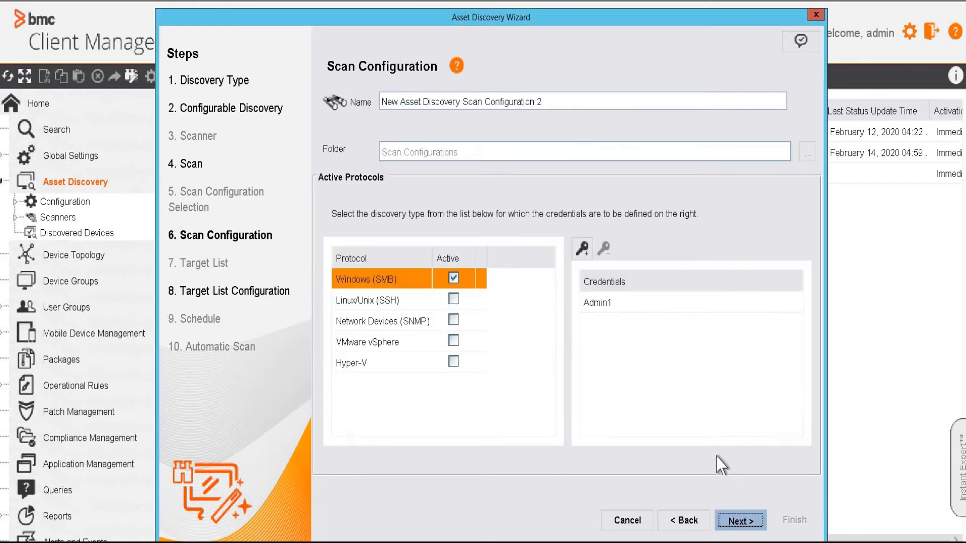
{"action": "left_click", "coordinate": [740, 521]}
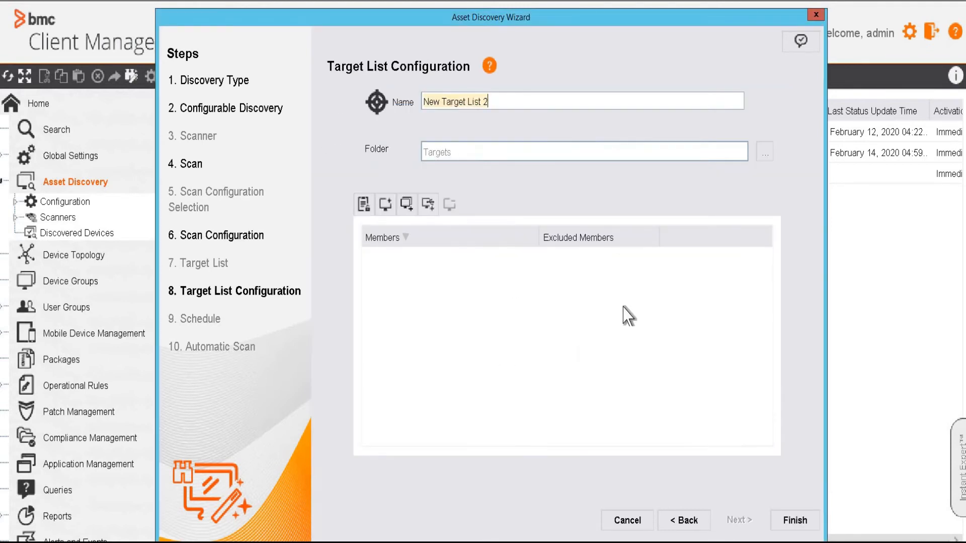
{"action": "mouse_move", "coordinate": [398, 240]}
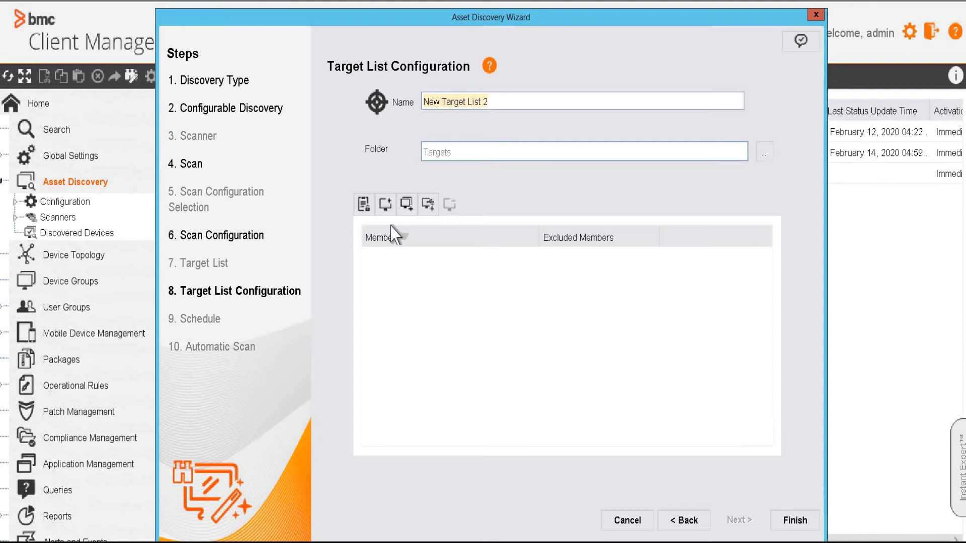
{"action": "mouse_move", "coordinate": [385, 203]}
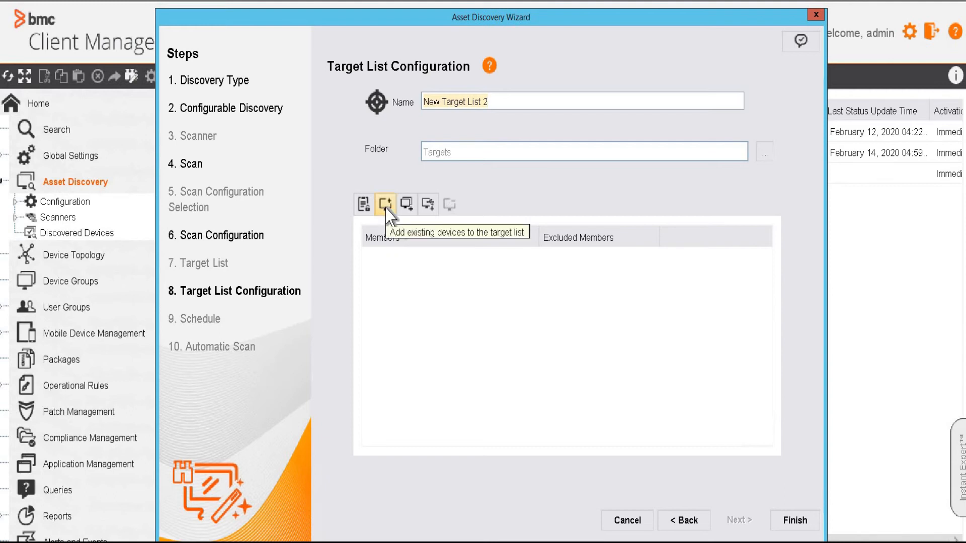
{"action": "mouse_move", "coordinate": [407, 204]}
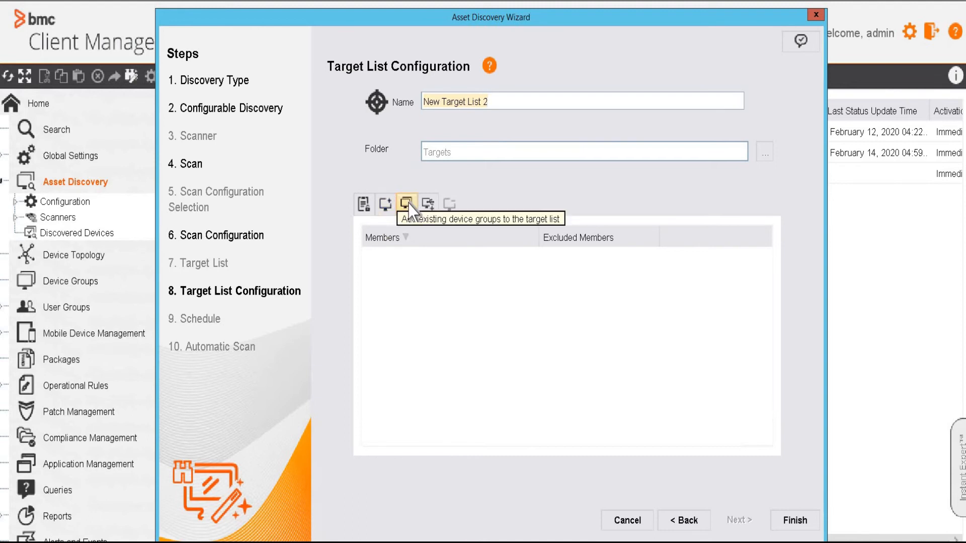
{"action": "mouse_move", "coordinate": [434, 209]}
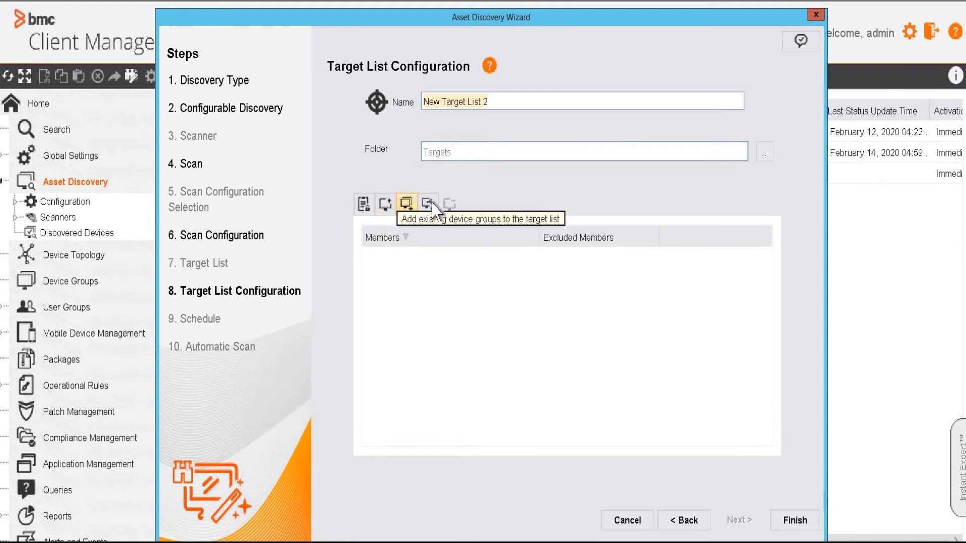
Add 10.133.165.37 to the target list and finish the wizard
{"action": "left_click", "coordinate": [384, 203]}
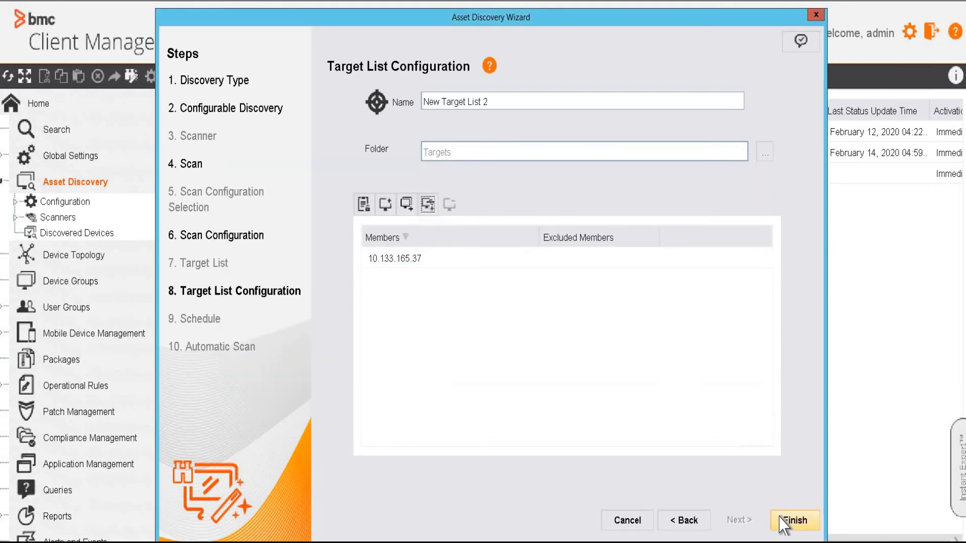
{"action": "left_click", "coordinate": [793, 521]}
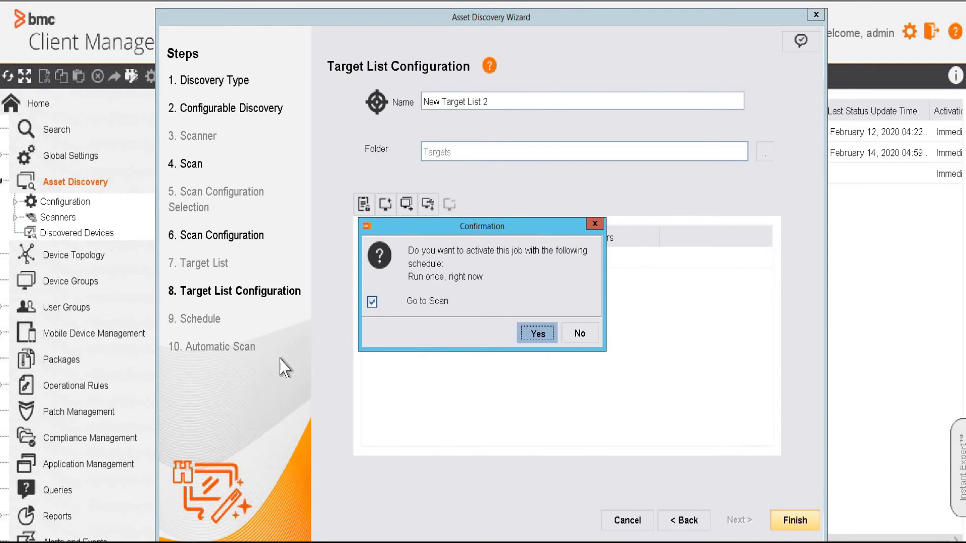
Activate the job to run now and select the 10.133.165.37 session in Sessions
{"action": "left_click", "coordinate": [537, 333]}
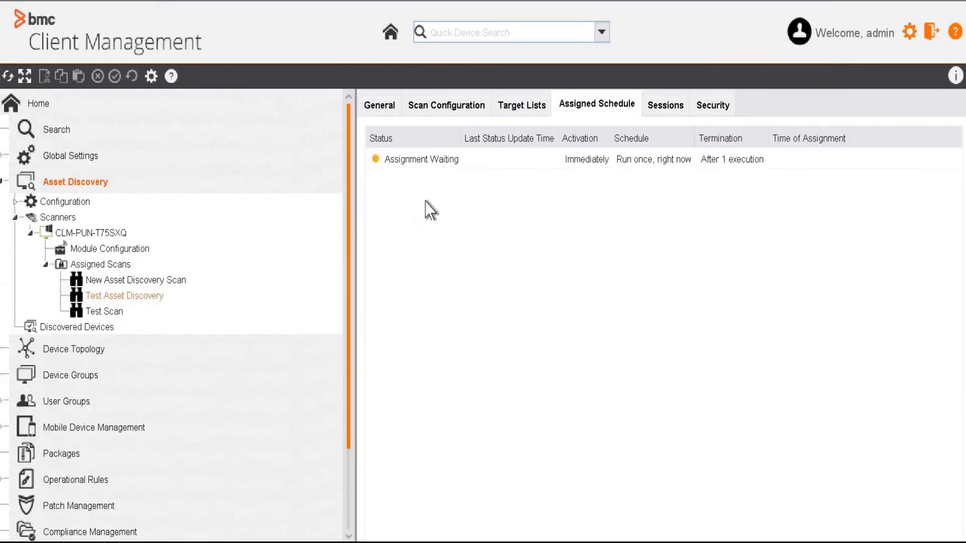
{"action": "mouse_move", "coordinate": [437, 204]}
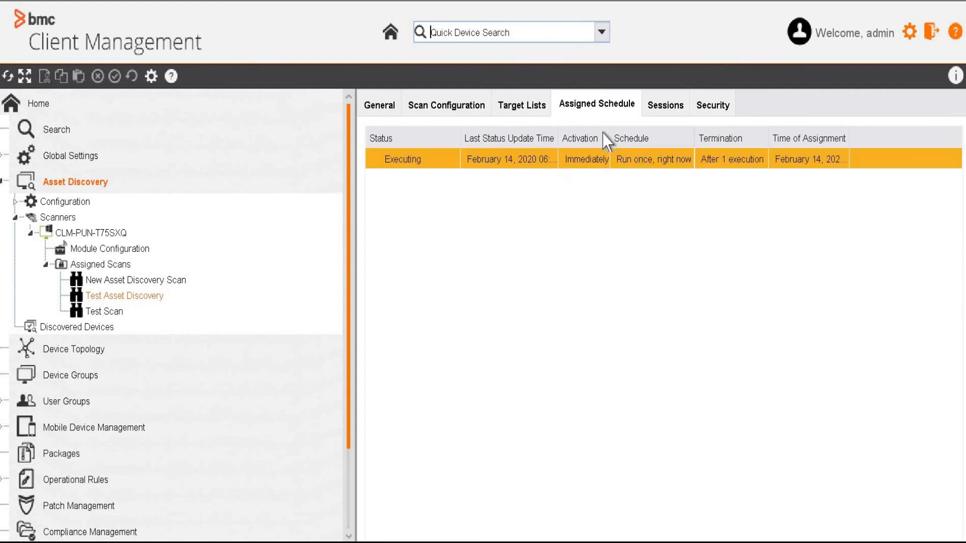
{"action": "left_click", "coordinate": [664, 104]}
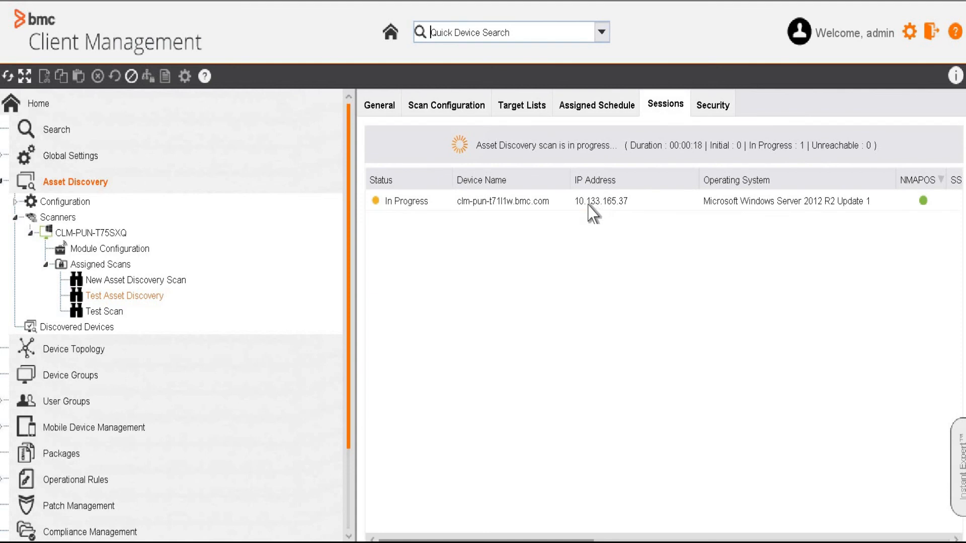
{"action": "left_click", "coordinate": [600, 201]}
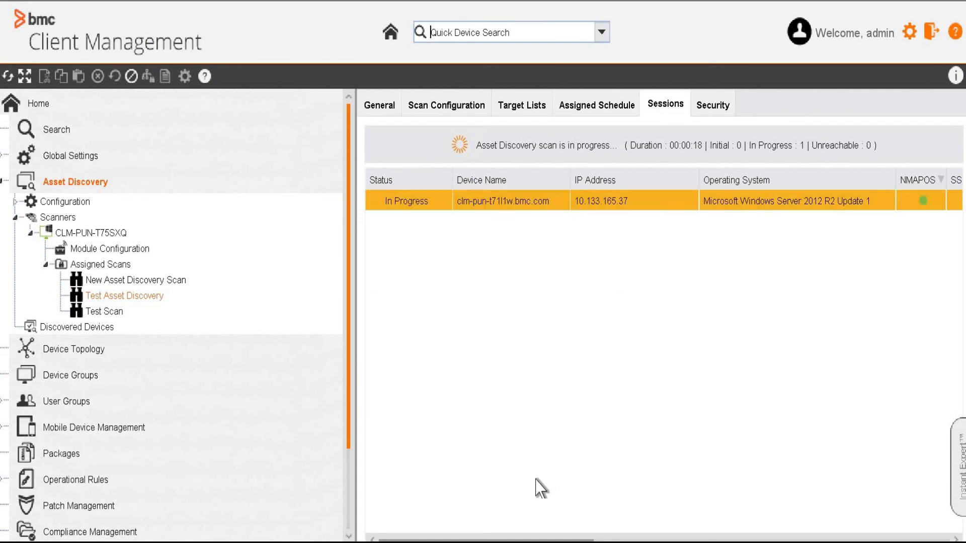
{"action": "mouse_move", "coordinate": [499, 223]}
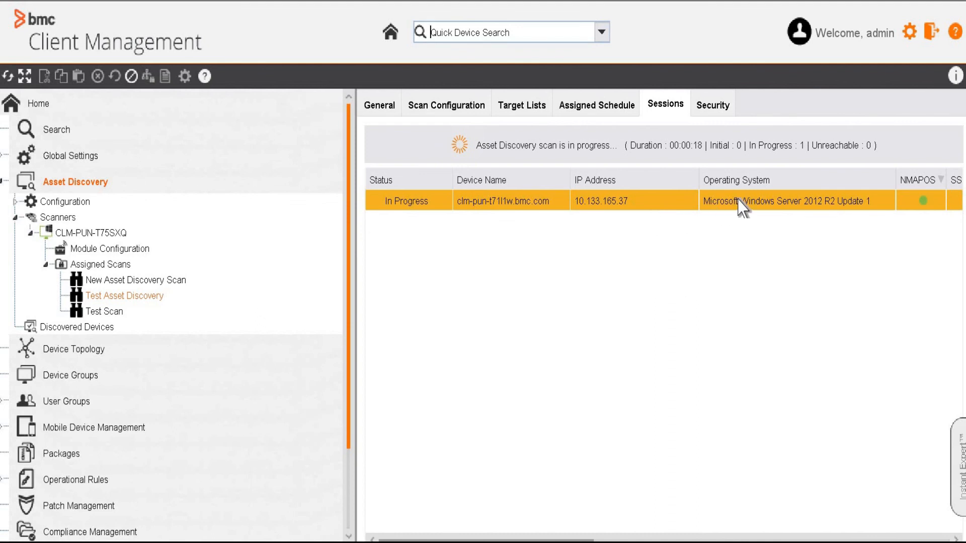
{"action": "mouse_move", "coordinate": [509, 211]}
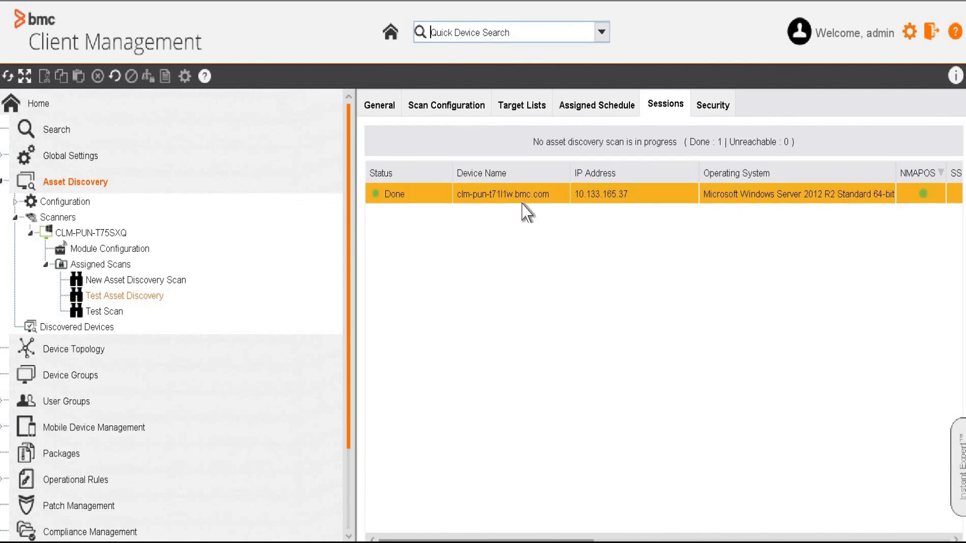
{"action": "mouse_move", "coordinate": [524, 213]}
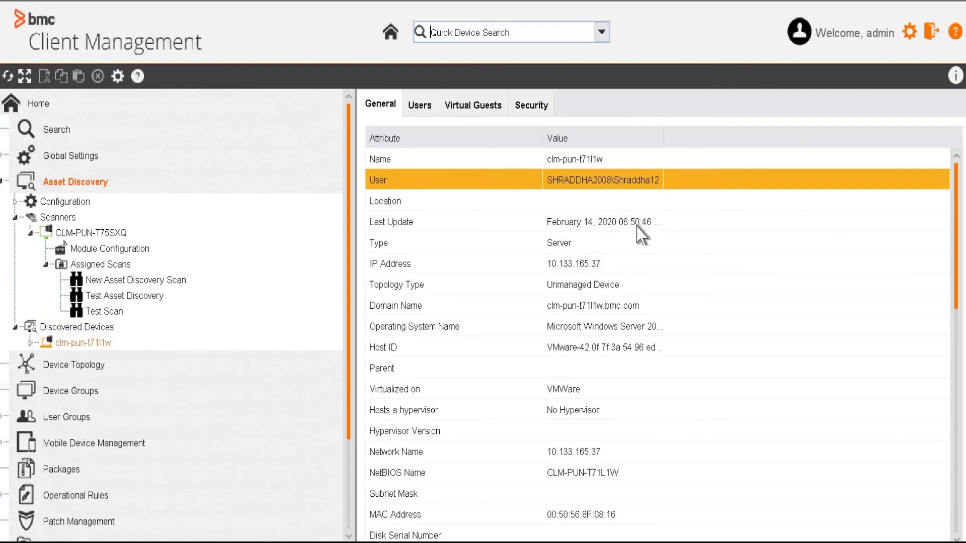
Scroll through the General attributes of discovered device clm-pun-t71l1w
{"action": "scroll", "scroll_direction": "down", "scroll_amount": 3}
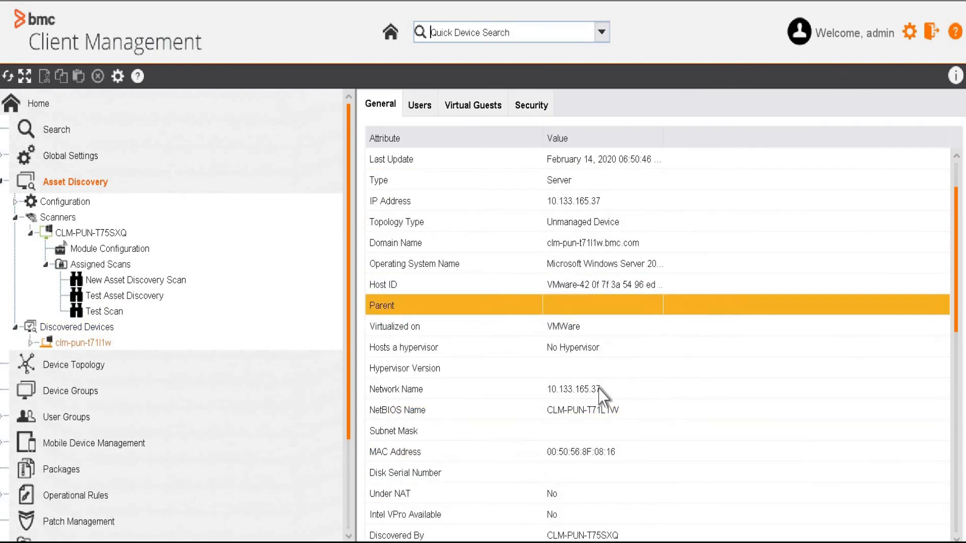